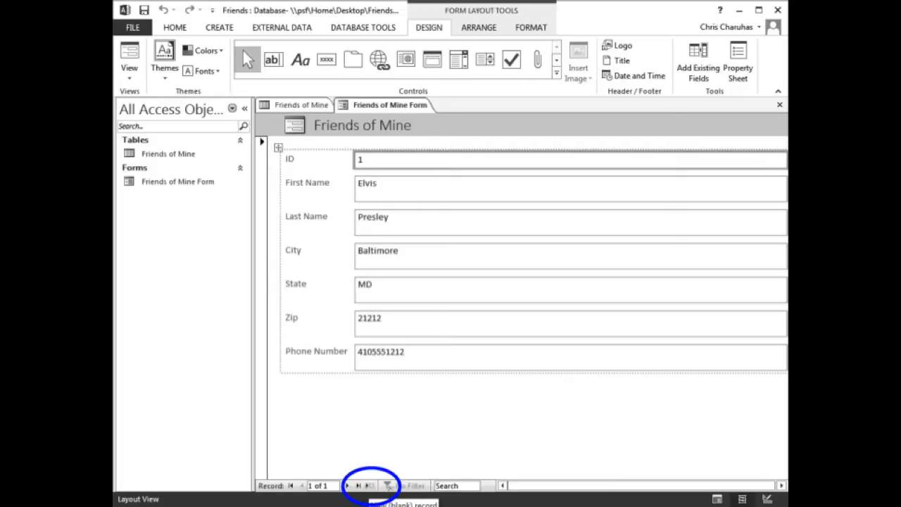
# - Add a blank new record (record 2 of 2) after the Elvis Presley record
pyautogui.click(354, 485)
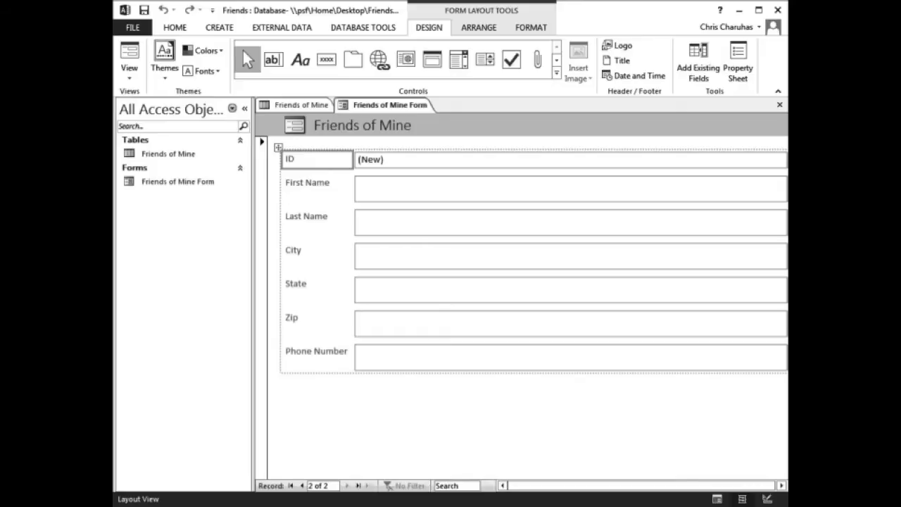
# - Switch the Friends of Mine form from Design View to Form View
pyautogui.click(128, 59)
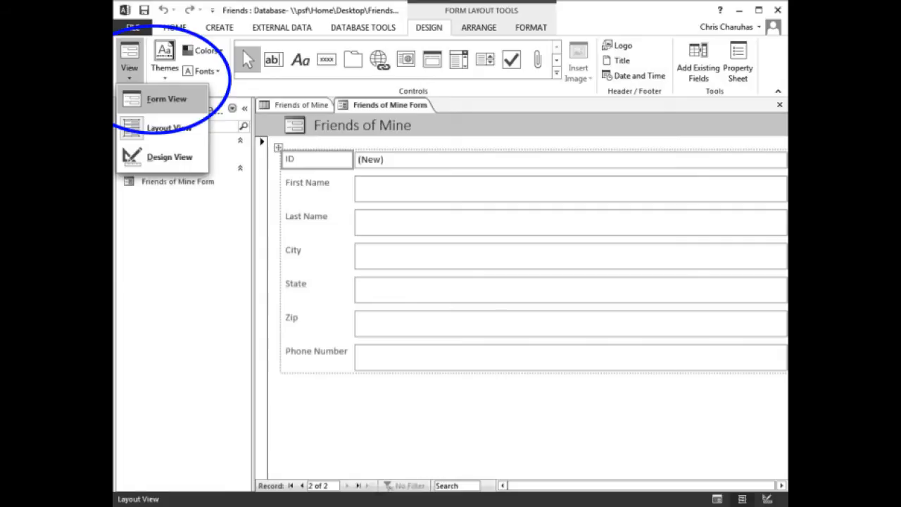
pyautogui.click(167, 98)
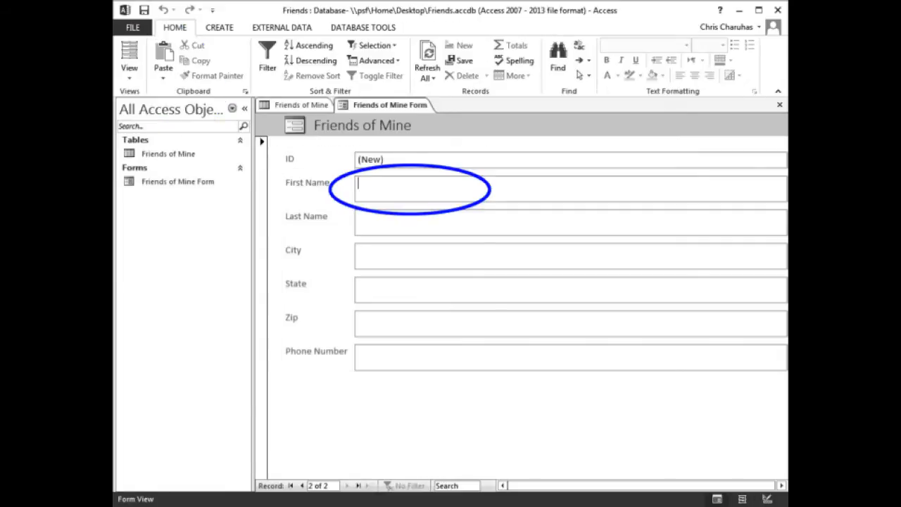